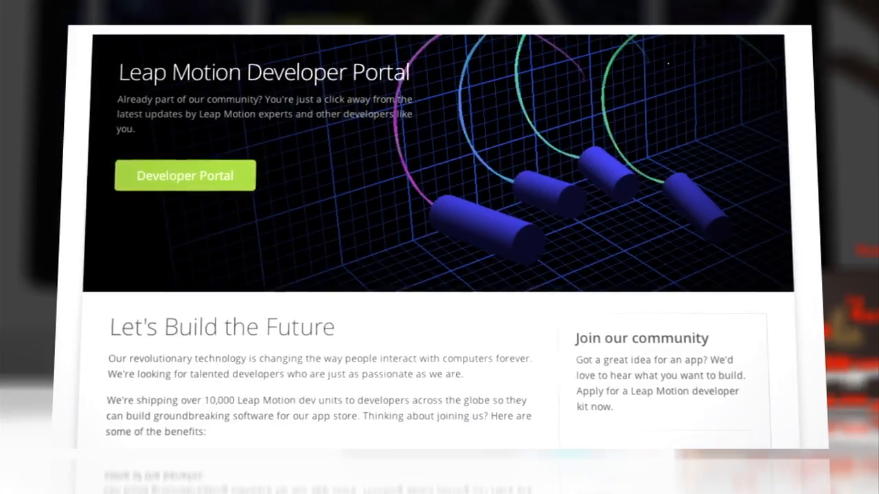
{"action": "scroll", "scroll_direction": "down", "scroll_amount": 3}
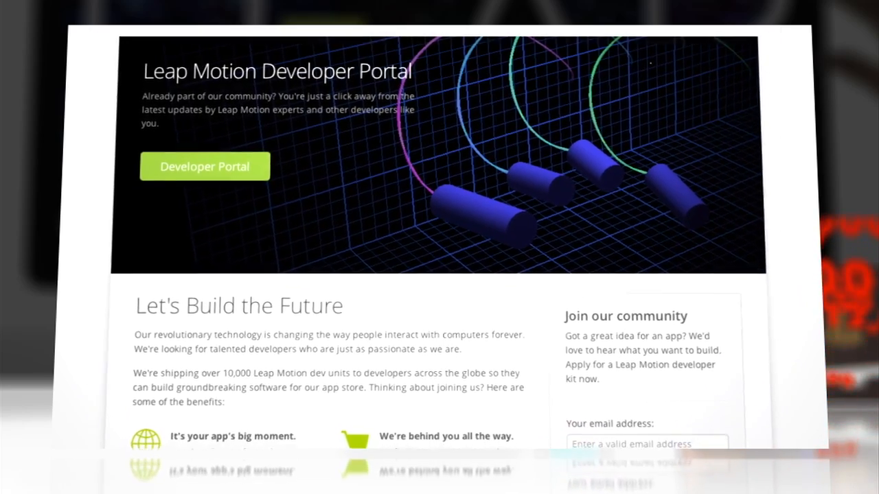